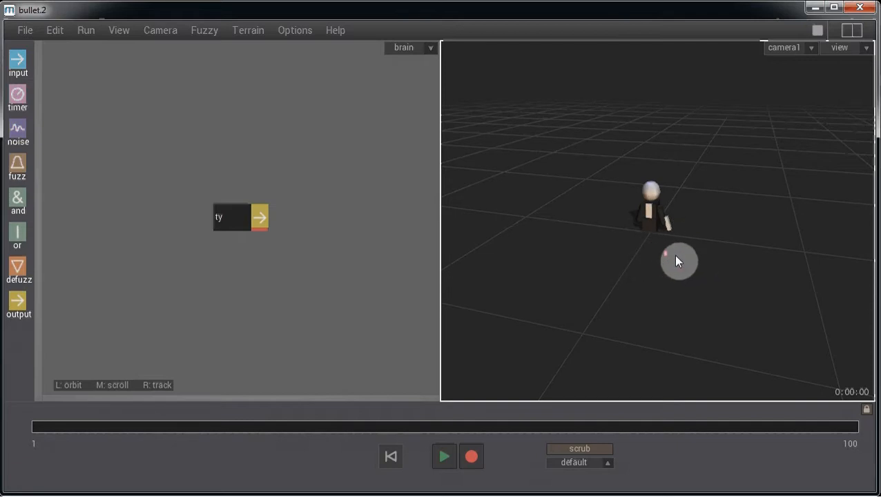
pyautogui.moveTo(713, 270)
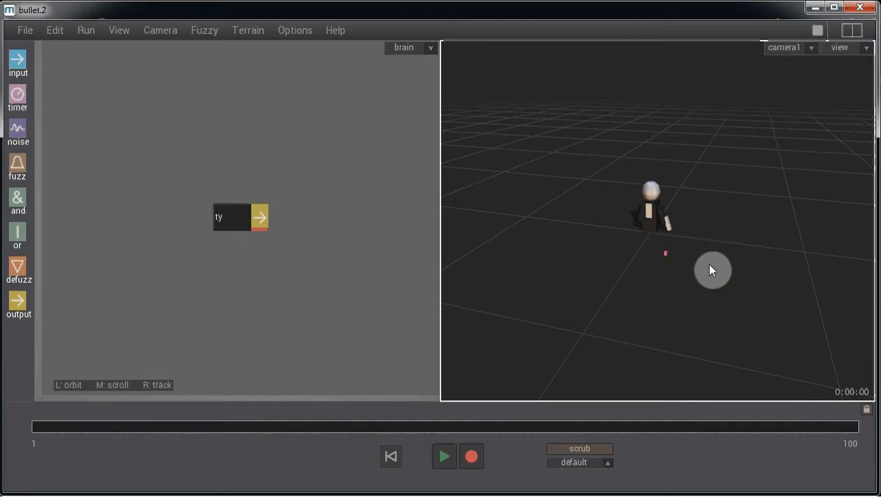
pyautogui.moveTo(710, 266)
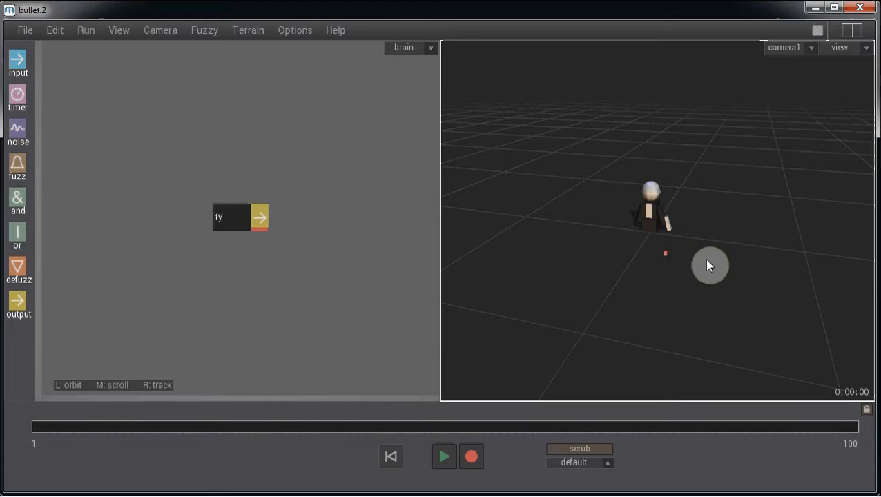
pyautogui.moveTo(709, 262)
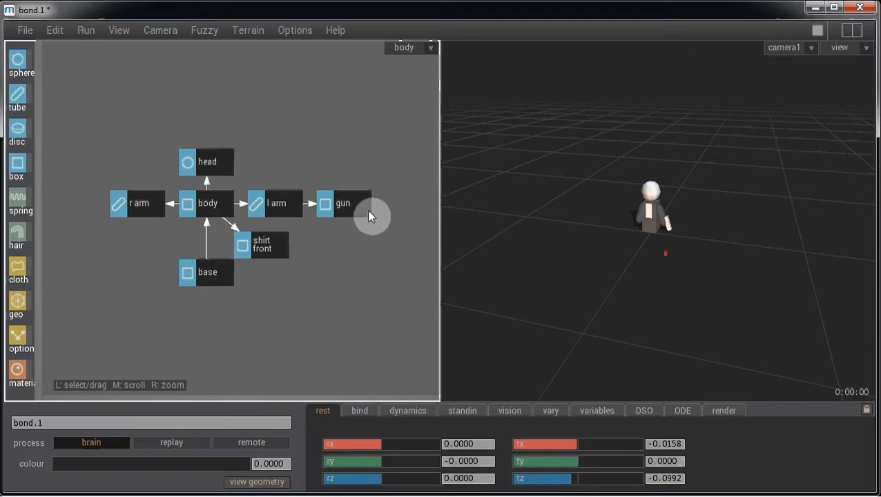
# Step: Select the gun segment and orbit to inspect its 0.05 × 0.2 × 0.05 box at the hand
pyautogui.click(344, 203)
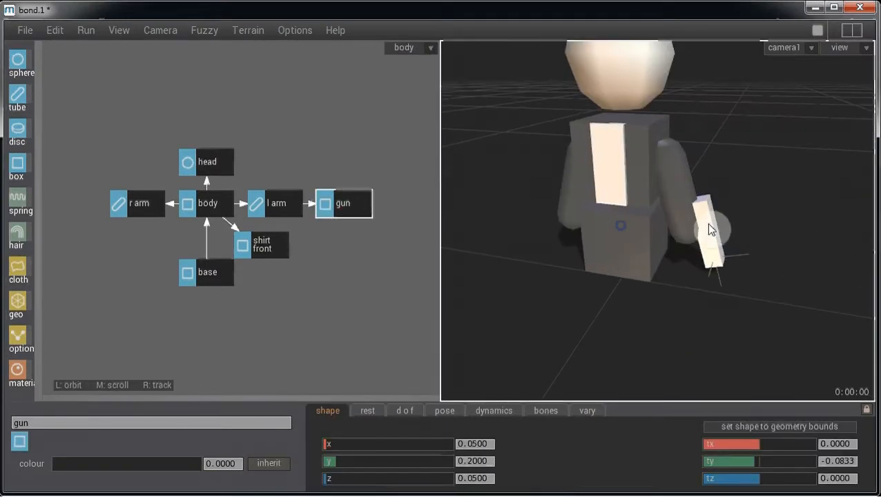
pyautogui.moveTo(714, 230); pyautogui.dragTo(688, 264)
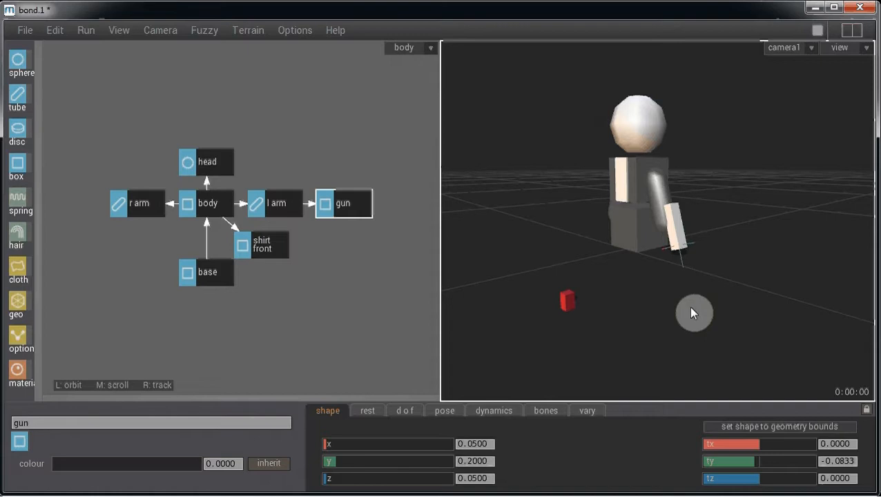
pyautogui.moveTo(358, 207)
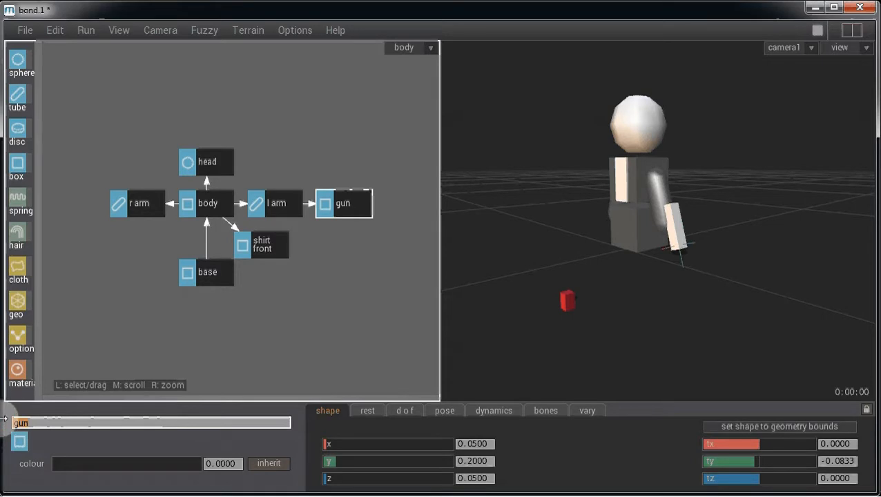
# Step: Replace the segment name 'gun' with 'bullet'
pyautogui.write('bullet')
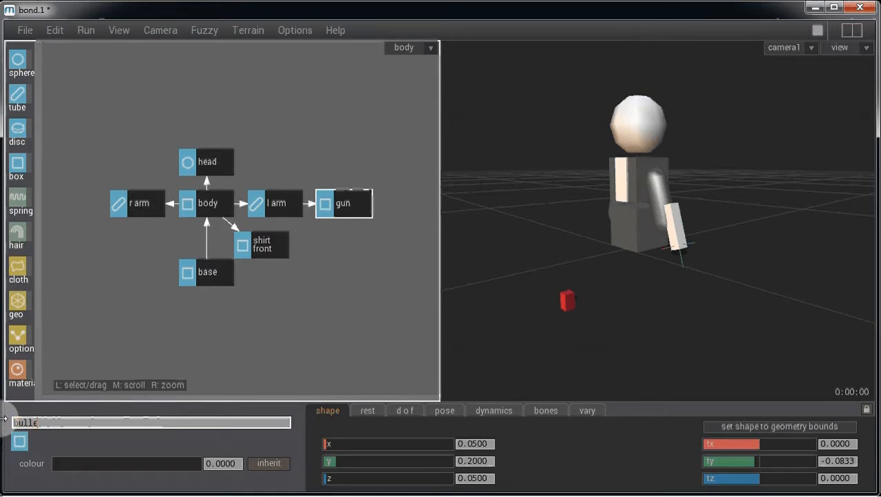
pyautogui.write('bullet')
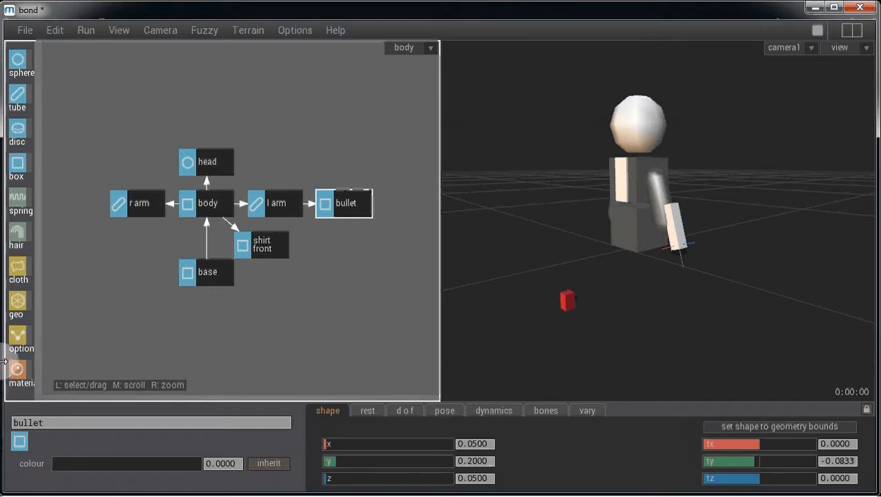
pyautogui.click(411, 47)
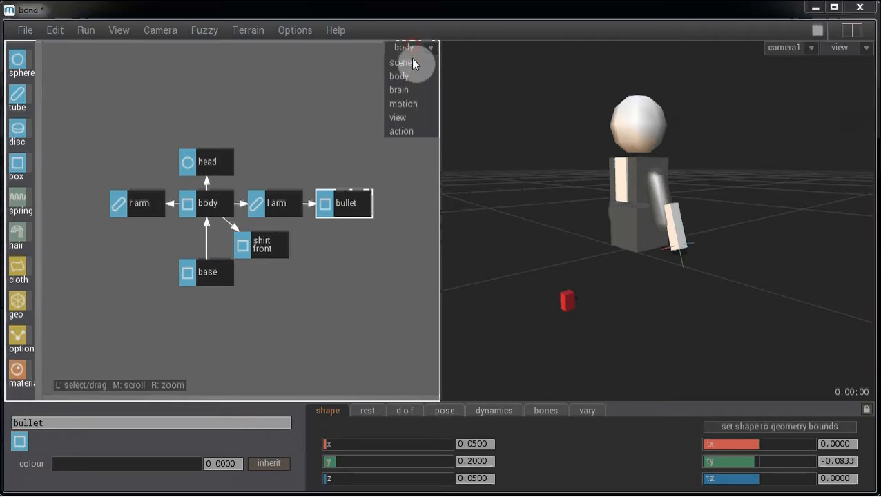
# Step: In the brain editor, set the output node's channel to bullet:spawn
pyautogui.click(399, 90)
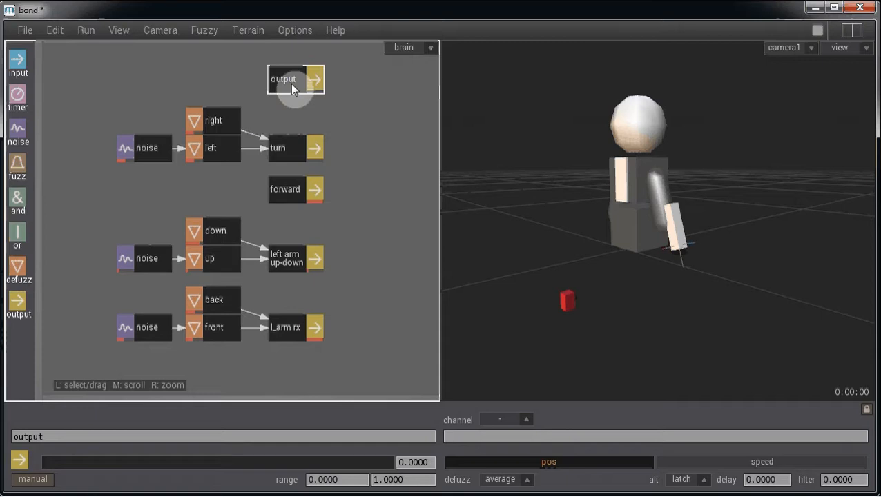
pyautogui.click(487, 437)
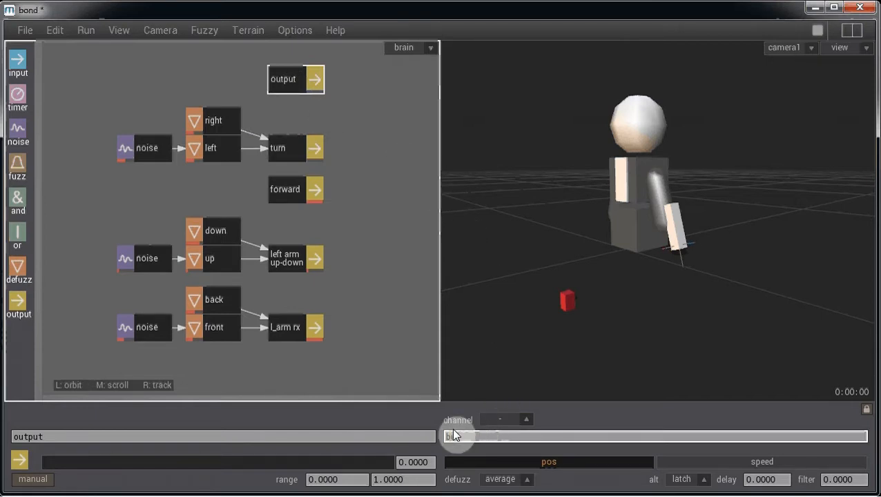
pyautogui.write('bullet:spawn')
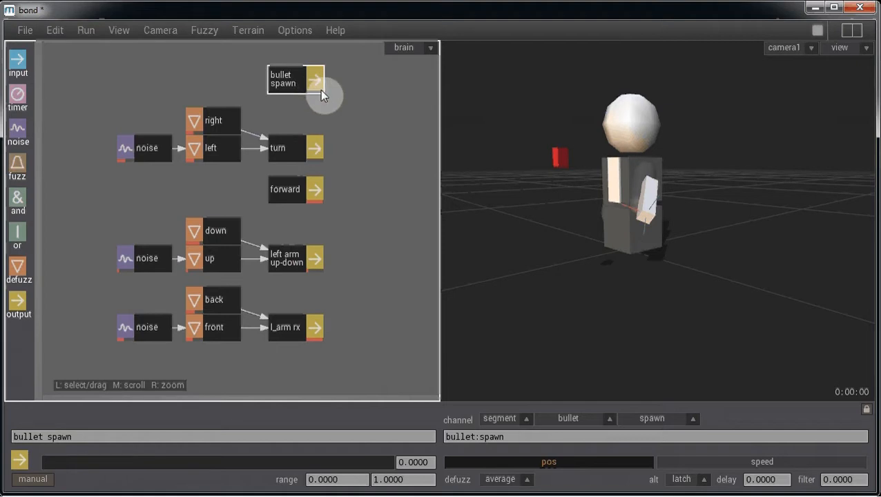
pyautogui.moveTo(459, 213)
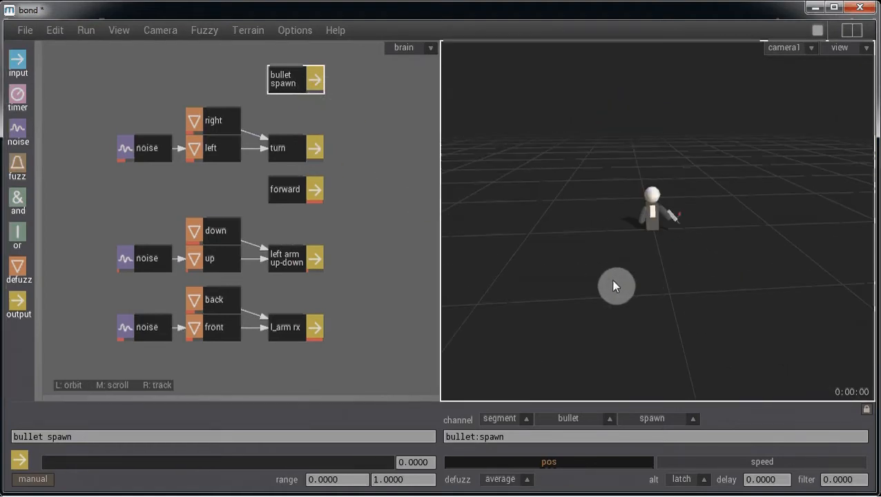
# Step: Play the simulation and raise the bullet spawn output slider to 1.0
pyautogui.click(818, 30)
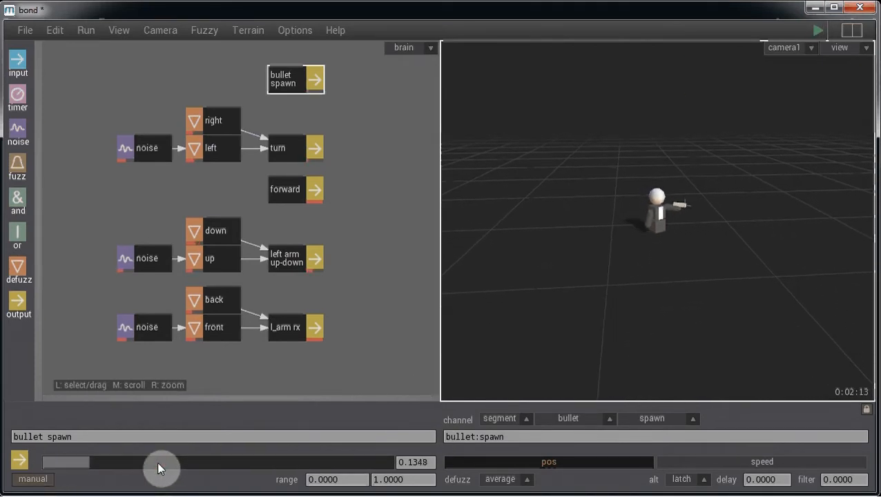
pyautogui.moveTo(162, 463); pyautogui.dragTo(283, 463)
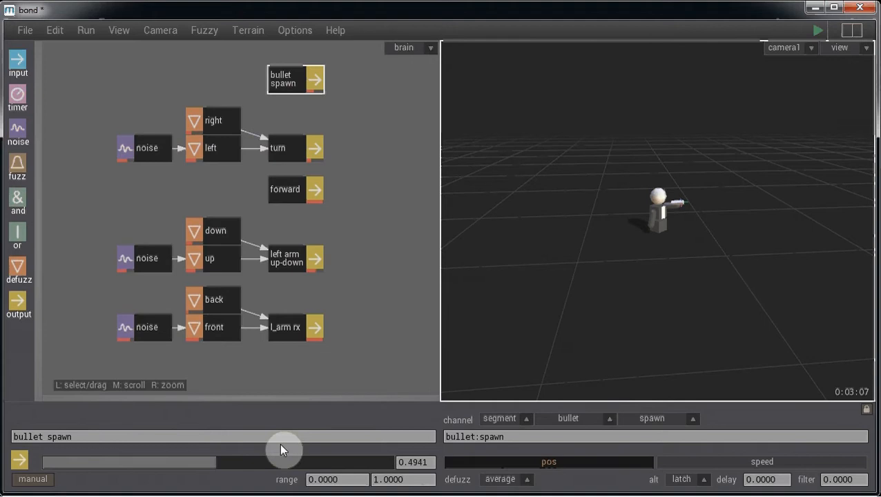
pyautogui.moveTo(281, 462); pyautogui.dragTo(359, 462)
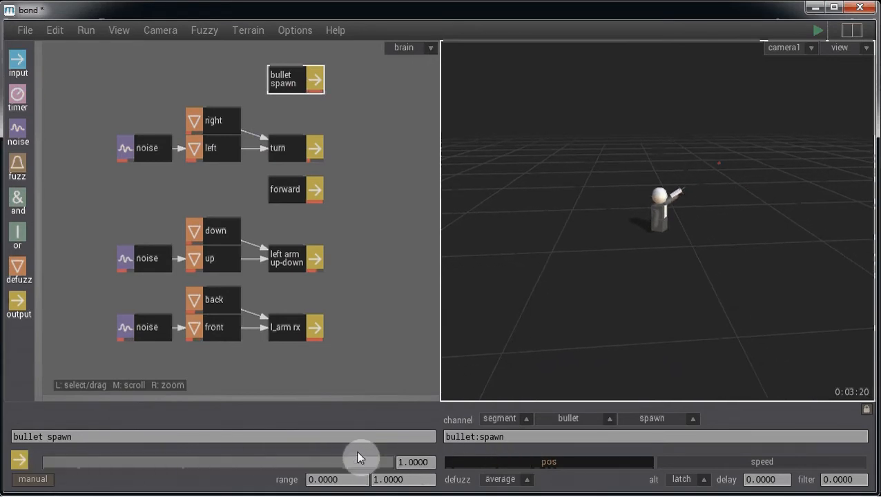